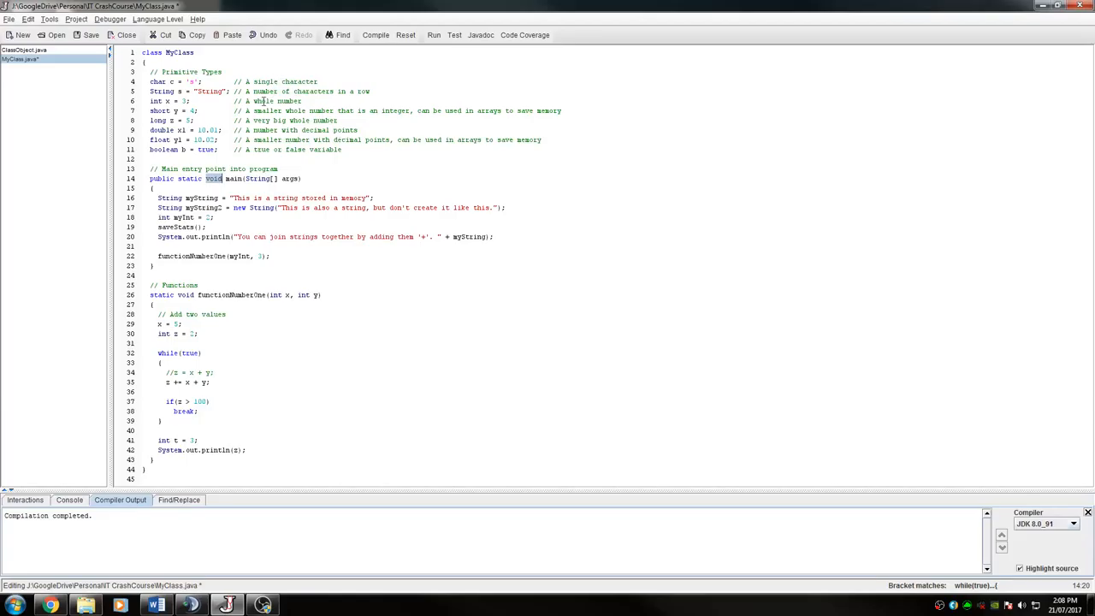
Edit access modifiers: add 'public' on the functionNumberOne header and change line 4's modifier to 'private'
double_click(162, 178)
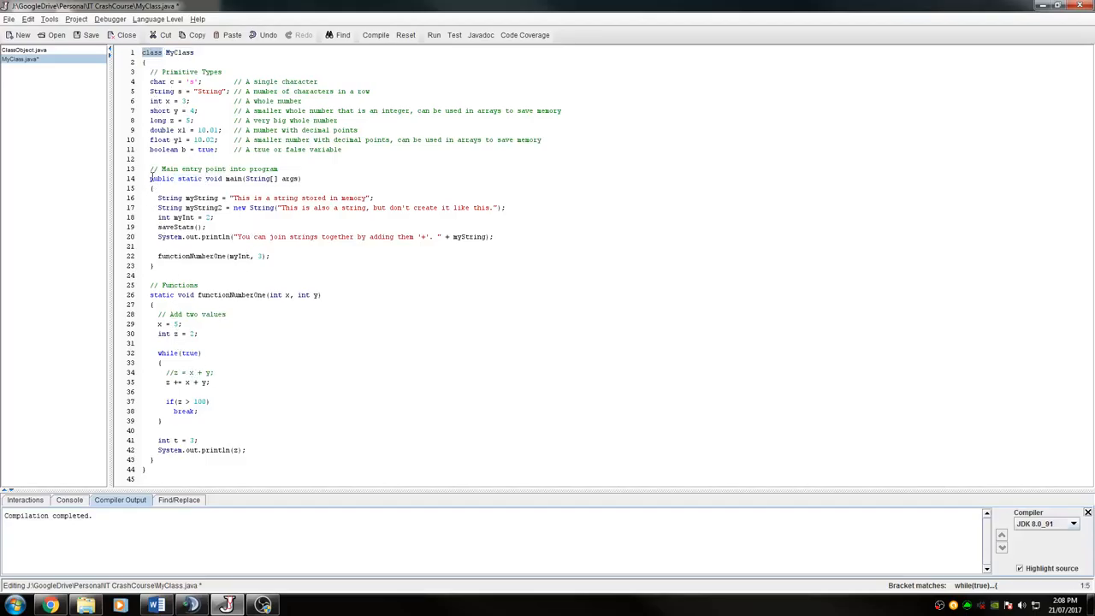
double_click(161, 178)
text(p)
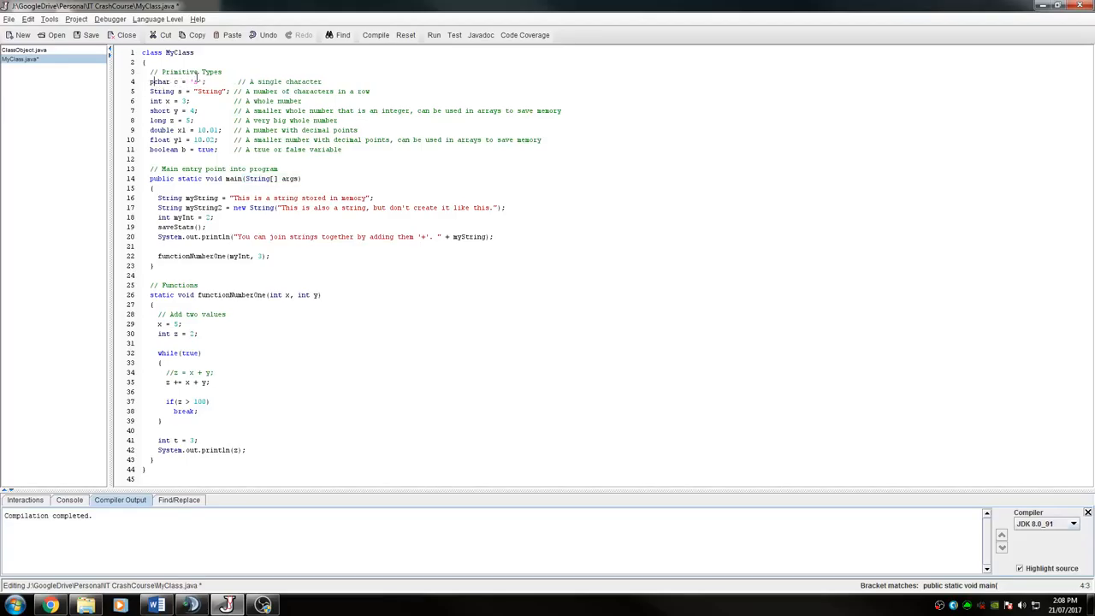
text(ublic)
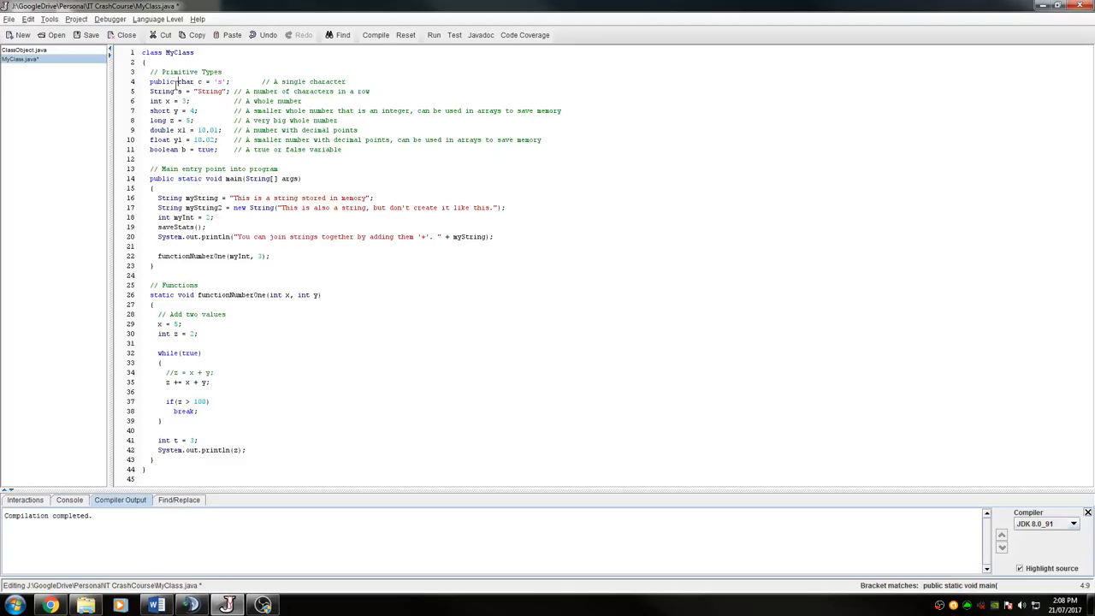
double_click(162, 81)
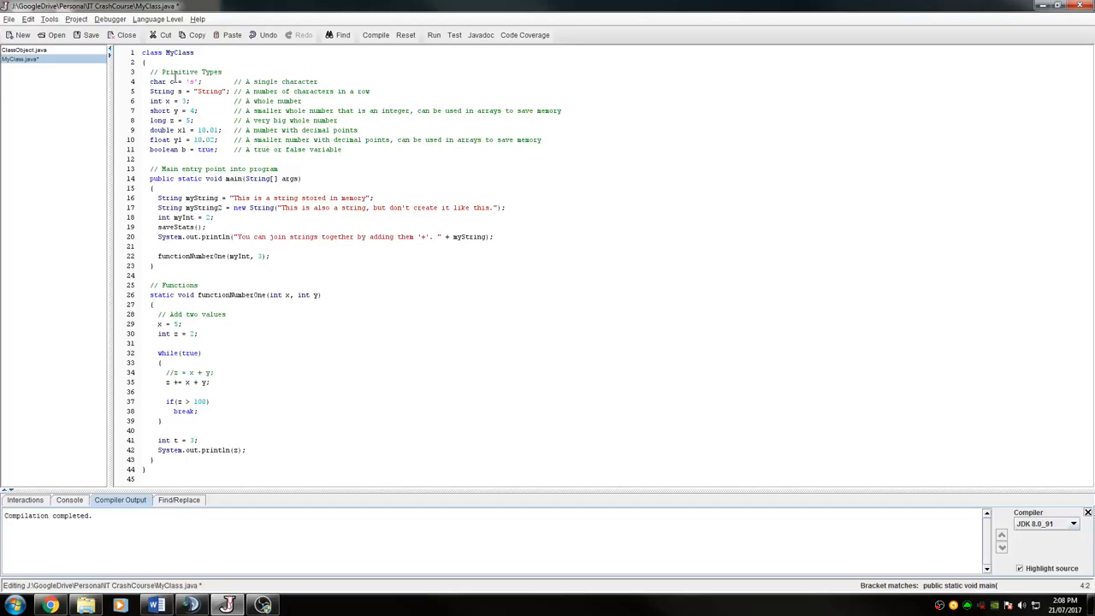
text(private)
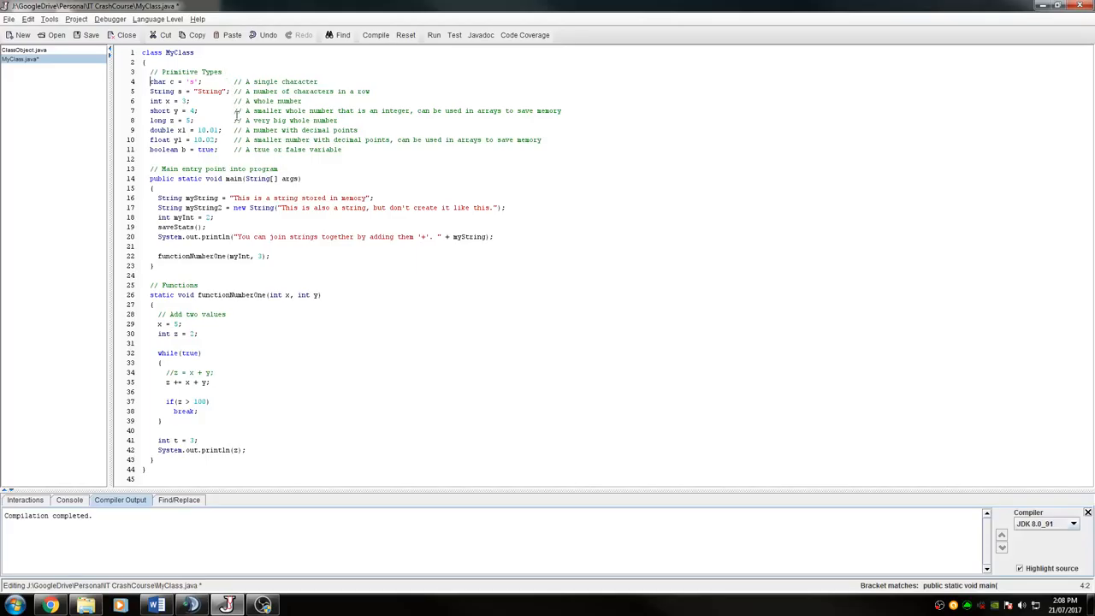
Remove 'static' from functionNumberOne and compile to reveal the non-static method reference error
double_click(155, 52)
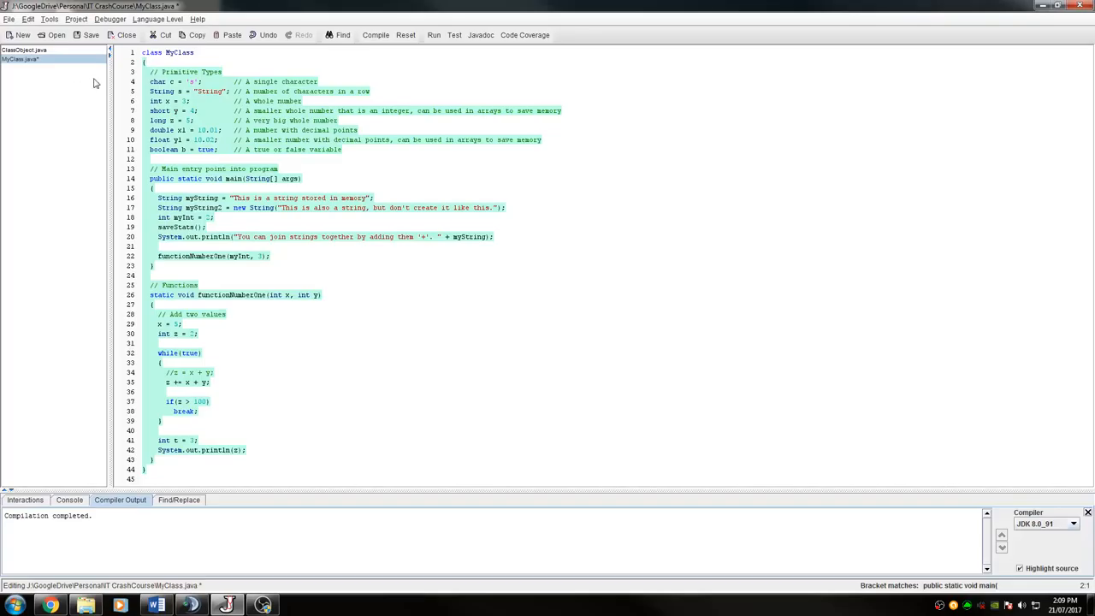
click(169, 52)
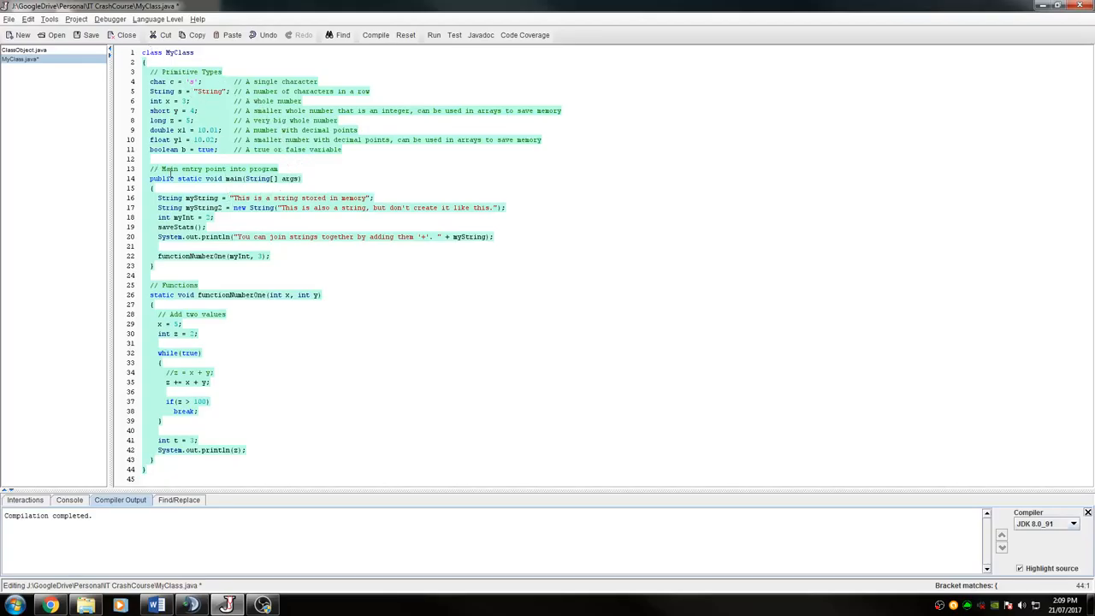
double_click(190, 178)
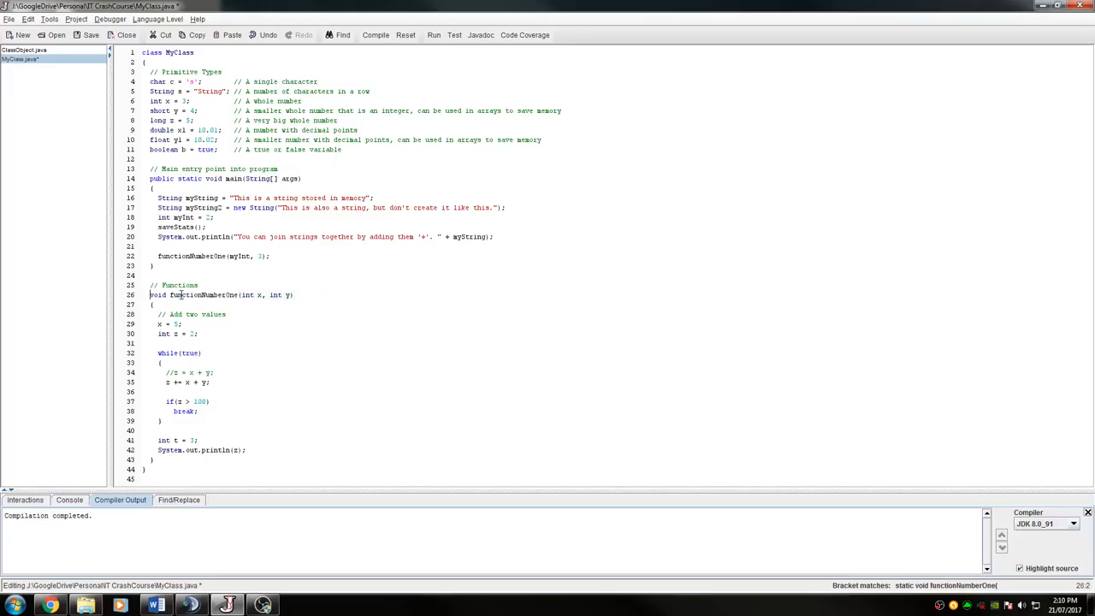
click(24, 49)
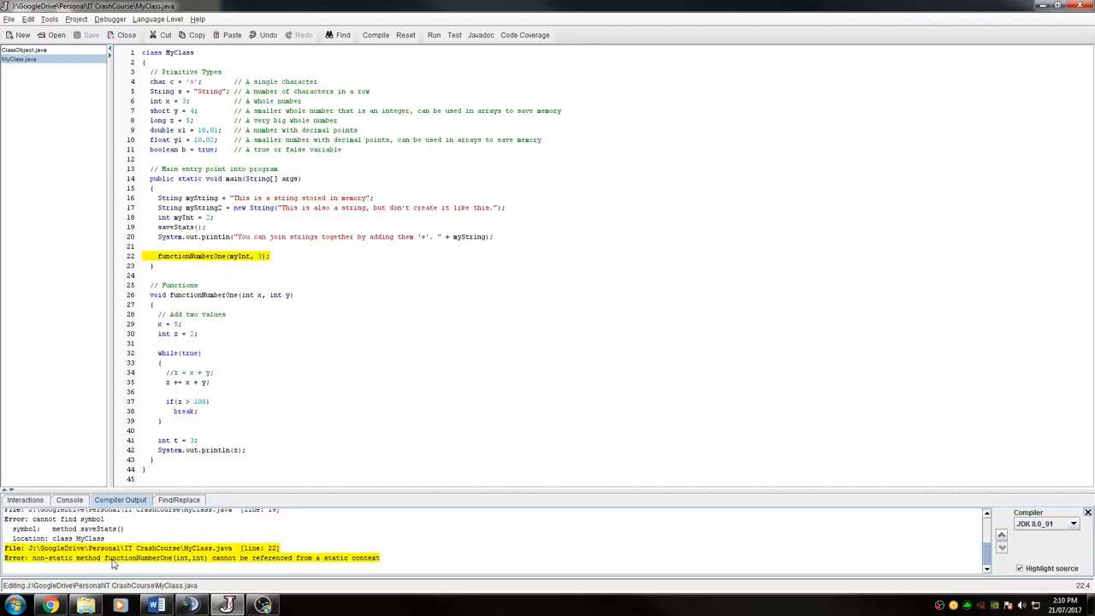
mouse_move(359, 564)
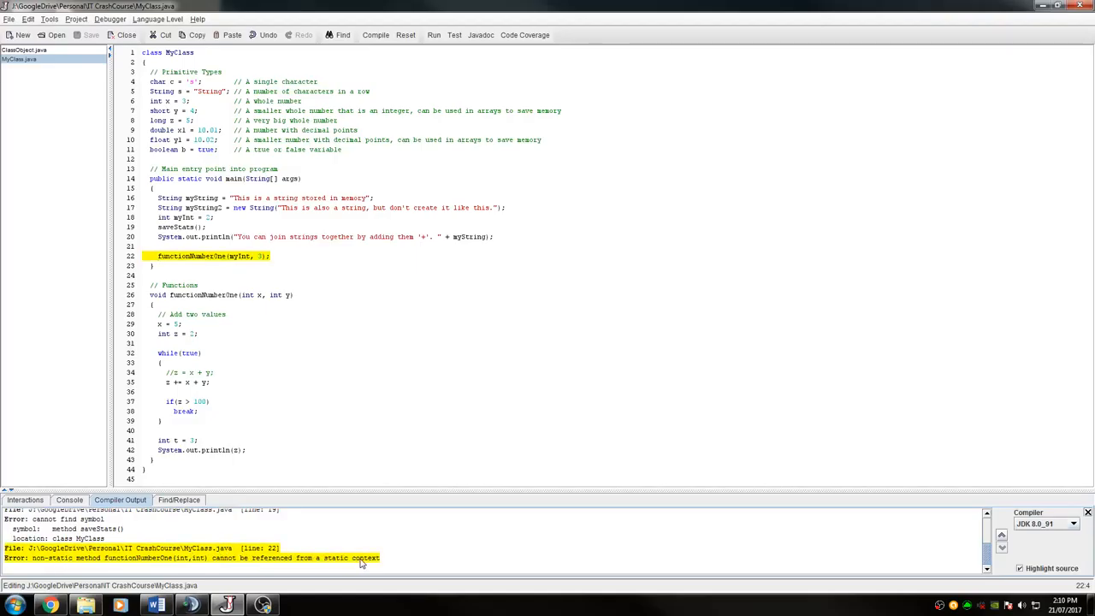